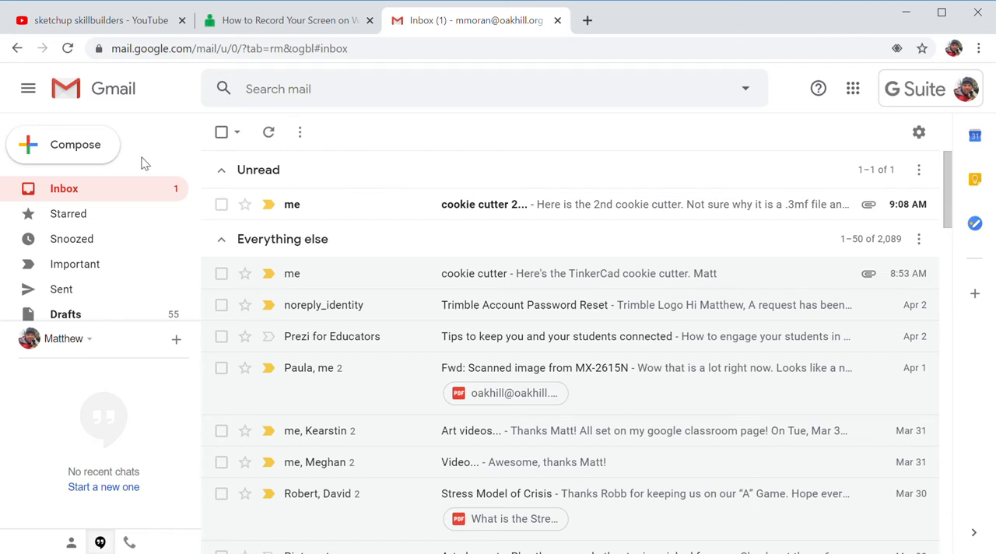
left_click(63, 144)
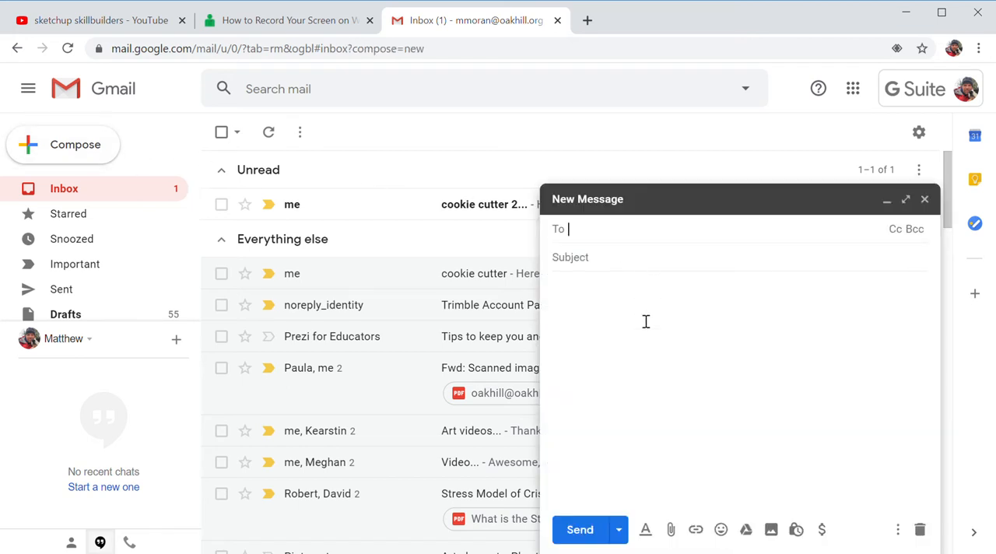
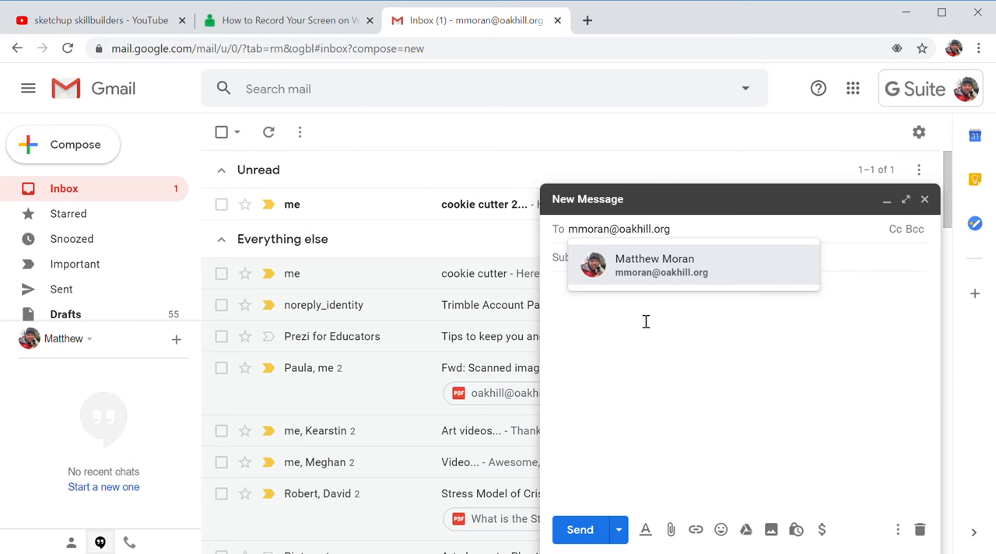
left_click(654, 265)
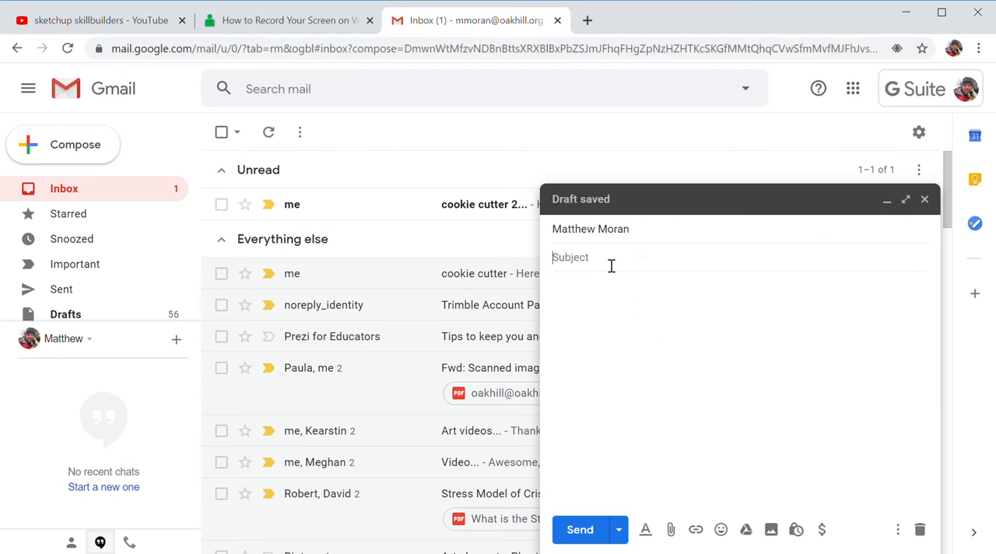
- Enter "sketchup pawn..." as the email's subject line
type("sketchup")
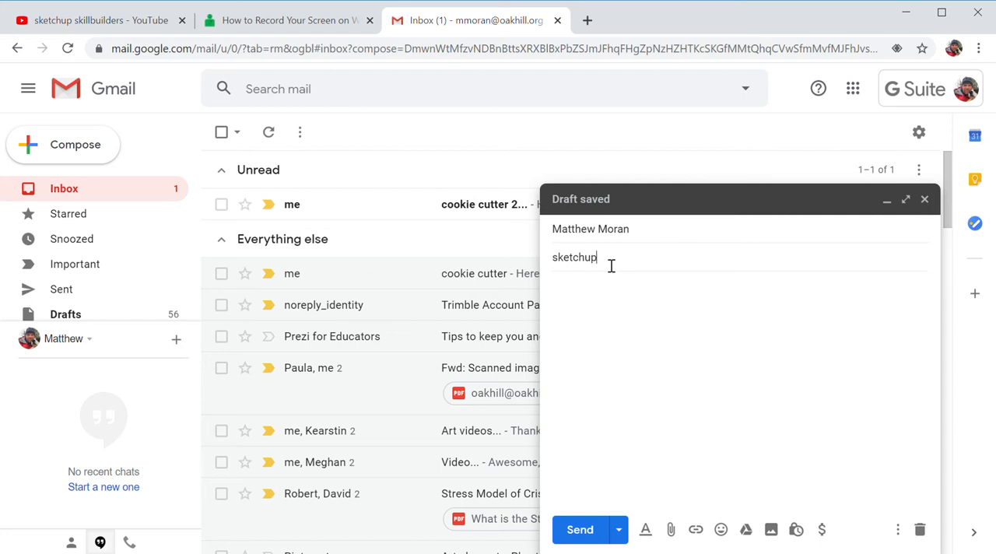
type("pawn")
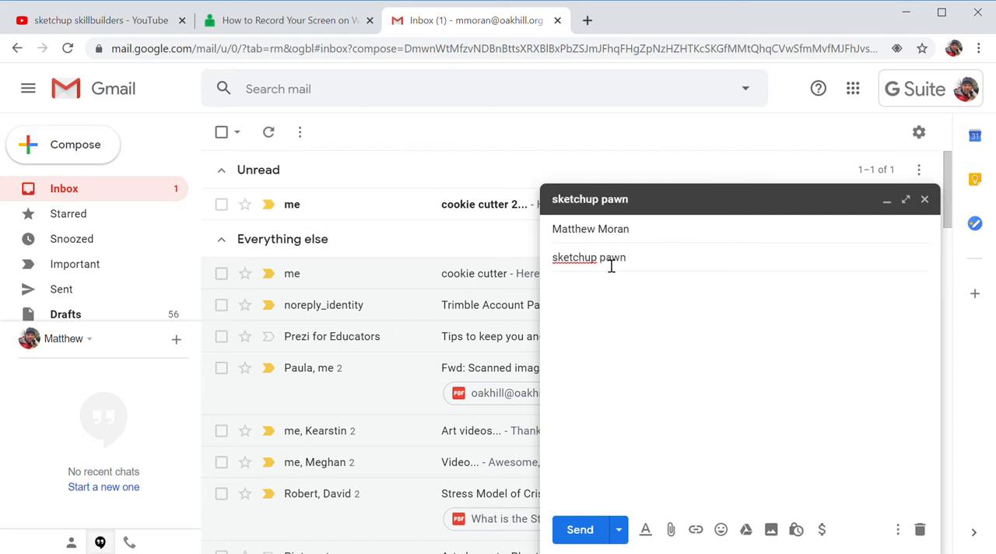
type("...")
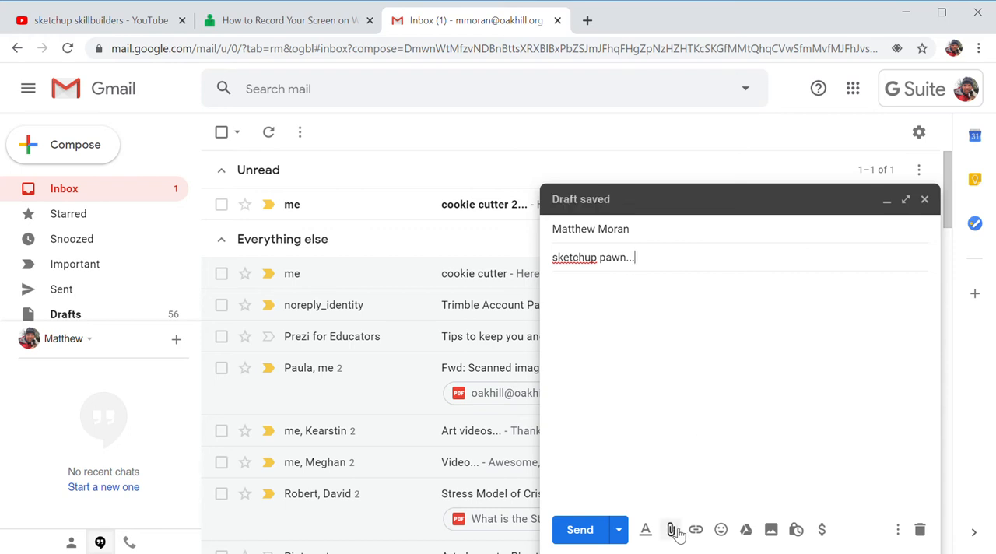
mouse_move(672, 530)
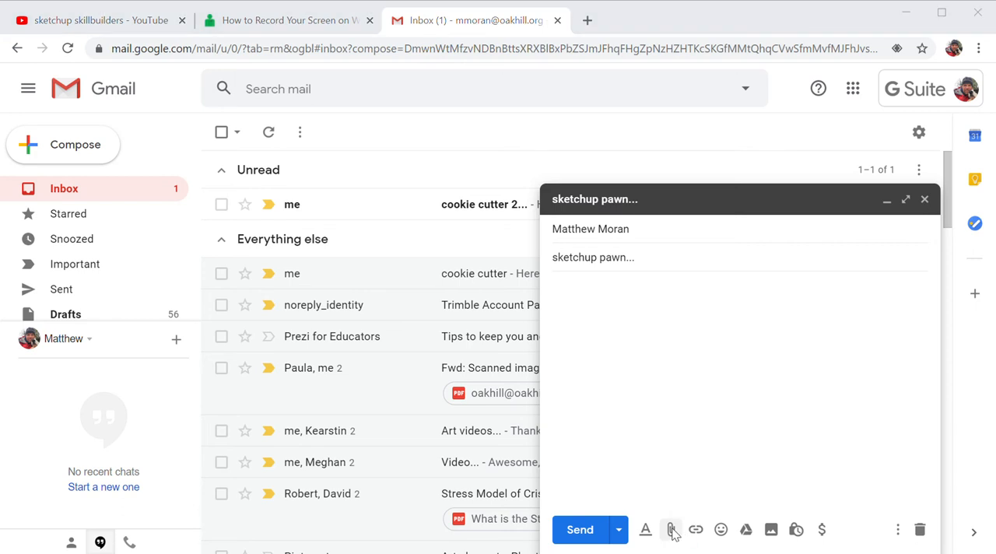
mouse_move(318, 189)
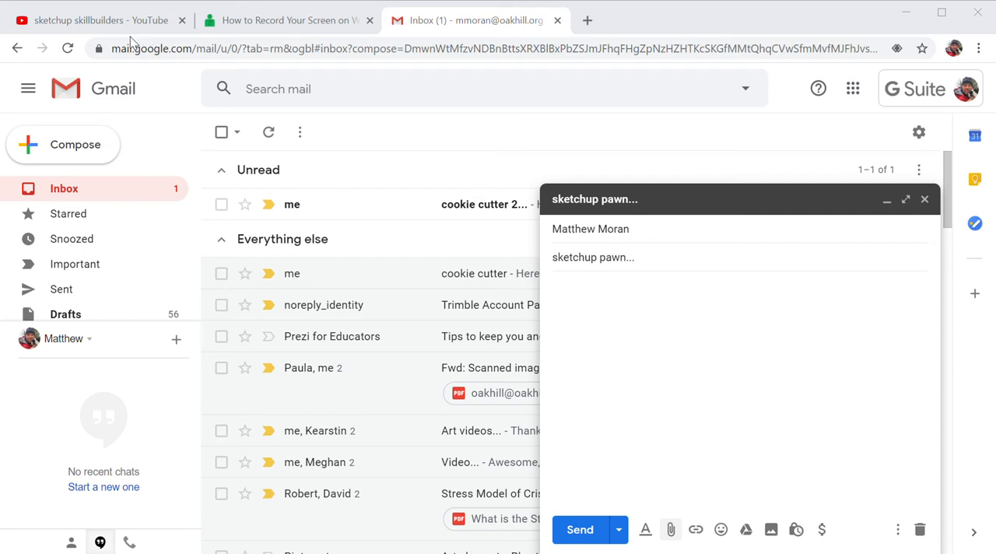
mouse_move(197, 288)
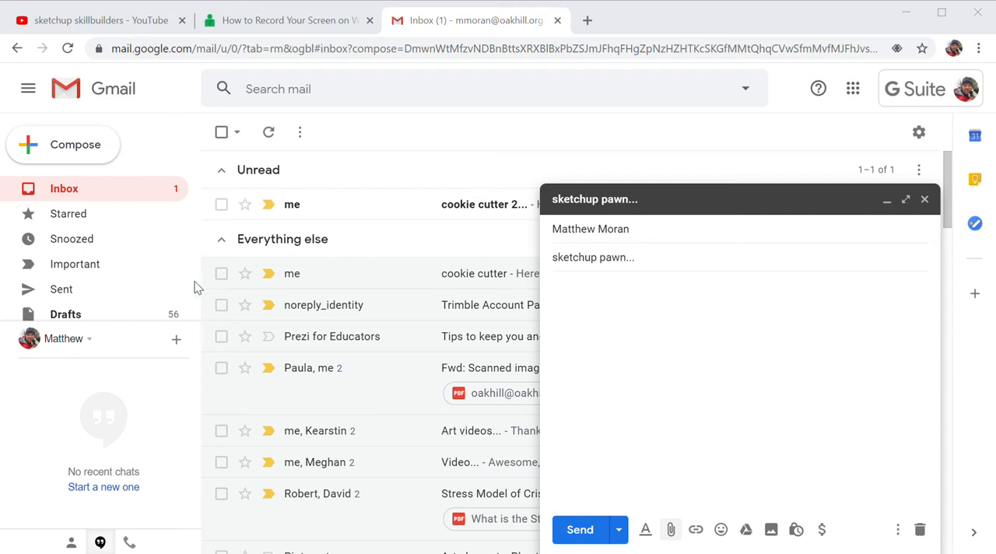
mouse_move(447, 229)
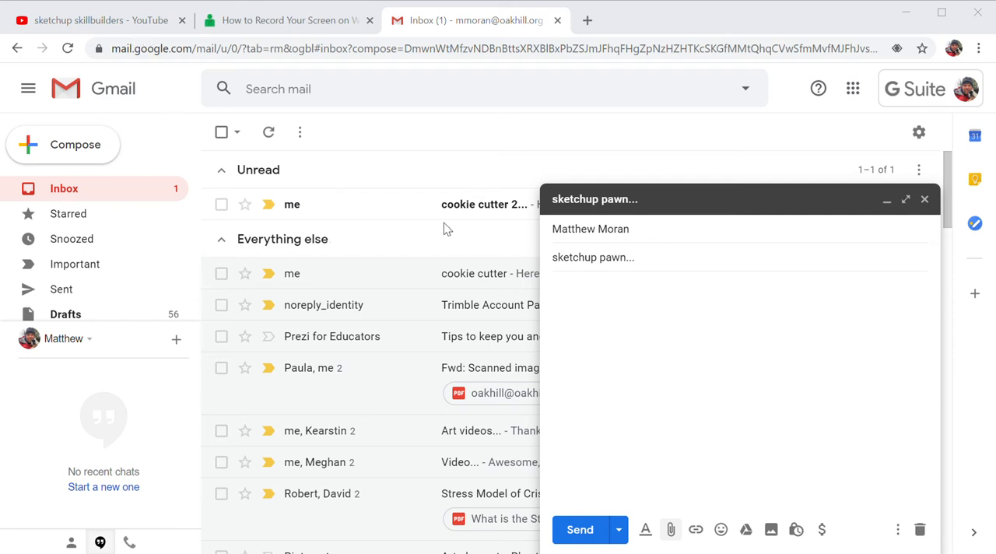
mouse_move(491, 160)
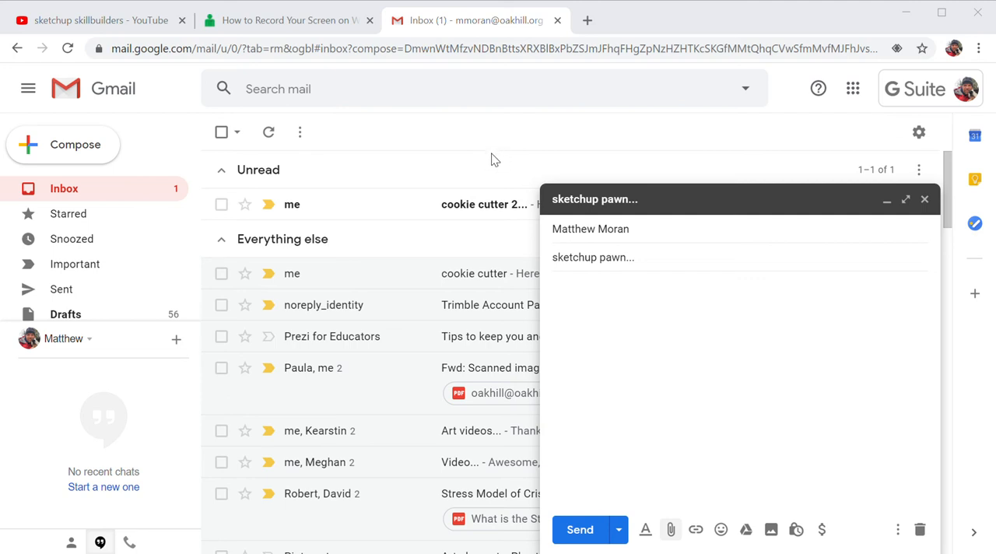
mouse_move(484, 267)
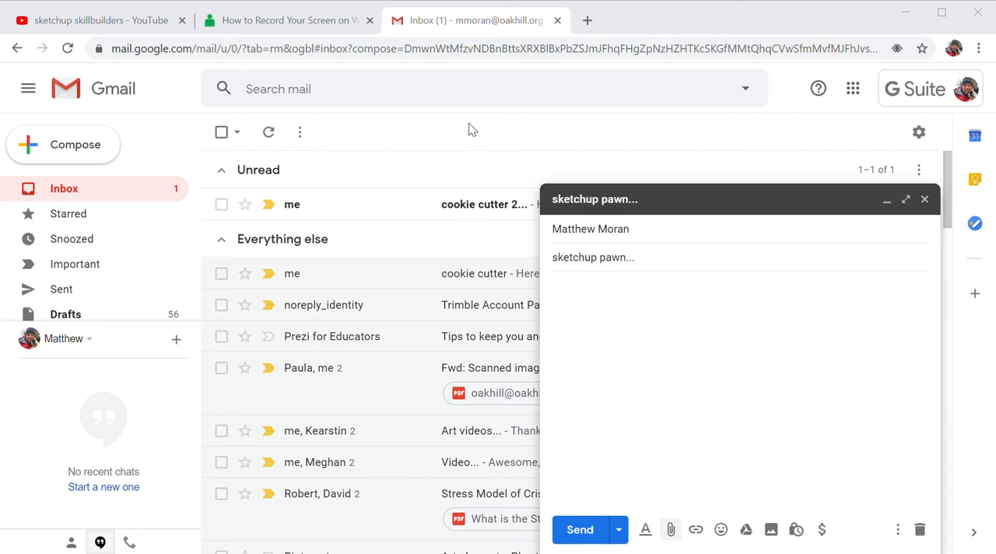
mouse_move(240, 141)
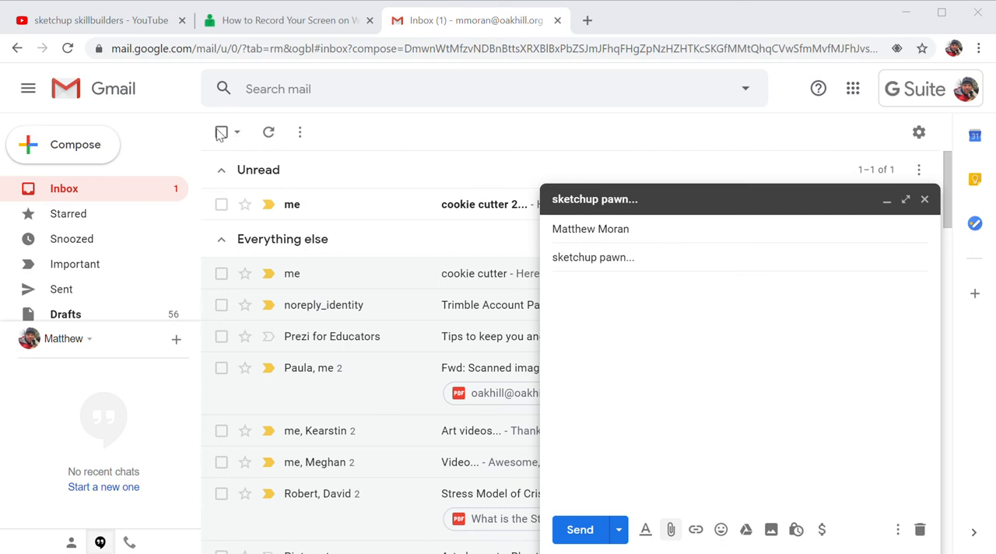
- Attach the file "Chess pawn demo 4-2-20.skp" to the draft
left_click(670, 530)
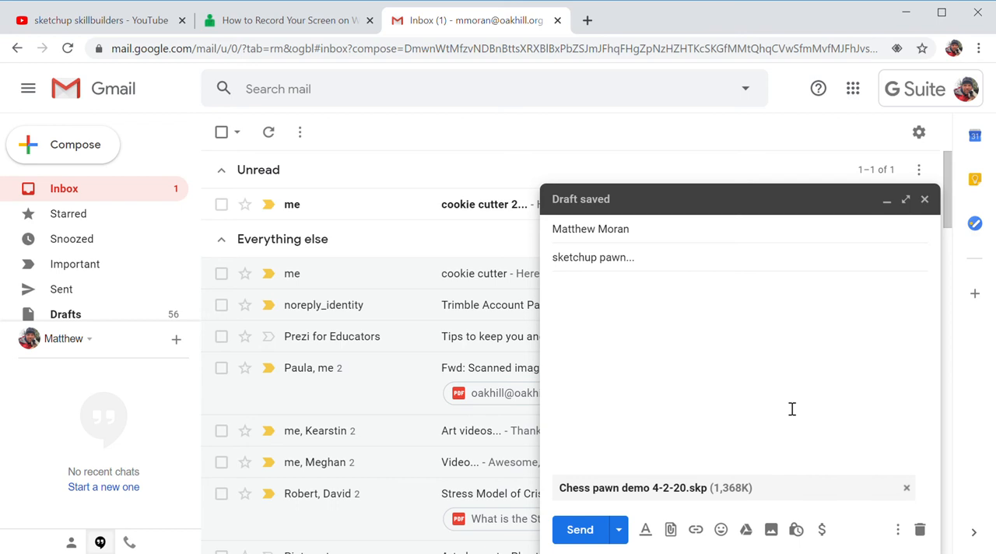
- Write "Here is the pawn..." in the body and send the email
type("Here")
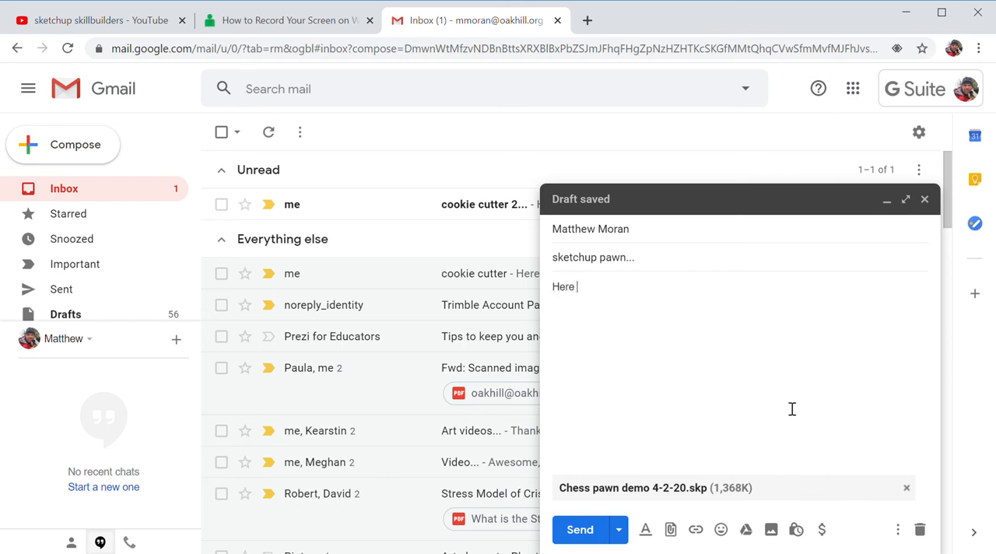
type("is the pawn")
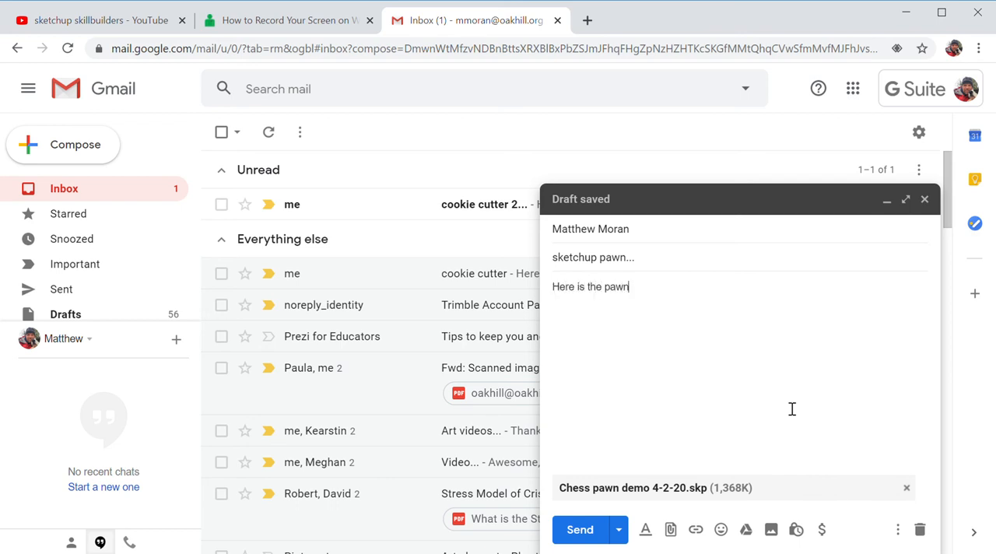
type("...")
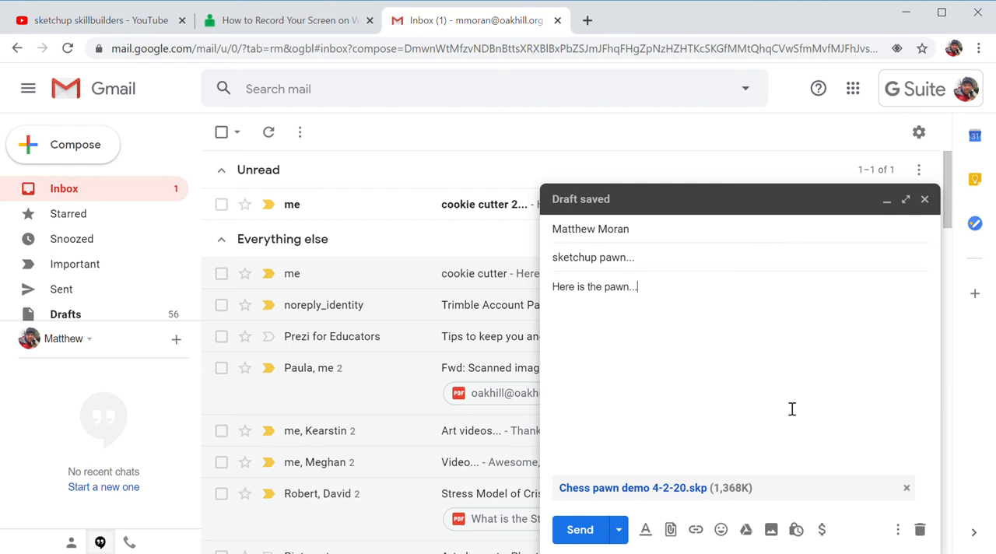
left_click(580, 529)
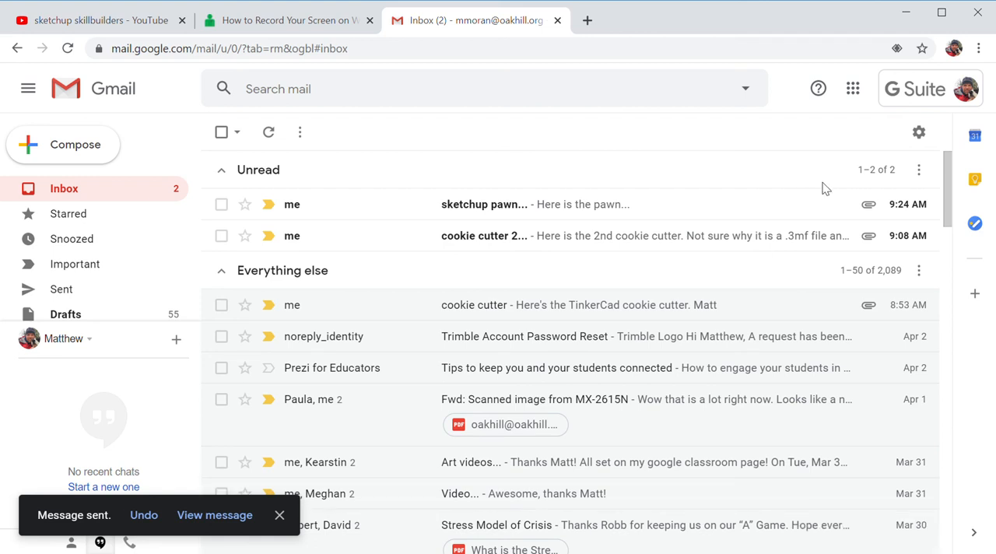
mouse_move(918, 131)
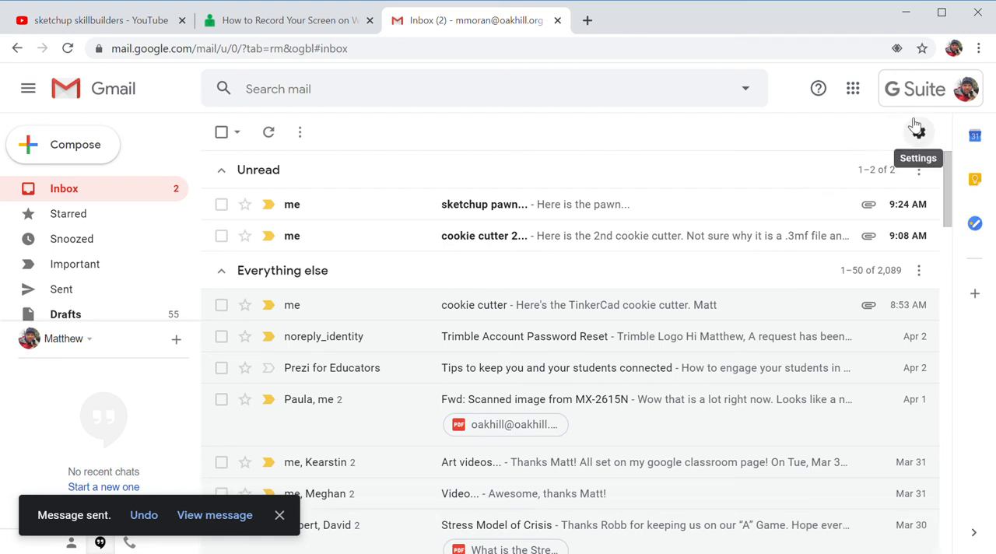